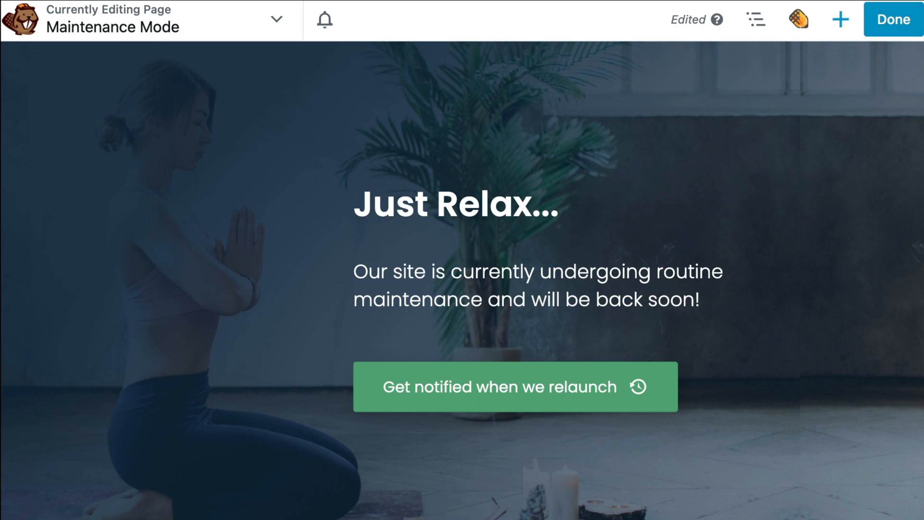
- Exit the yoga page editor with Done and bring up the Wellness Coach admin-bar menu
left_click(892, 19)
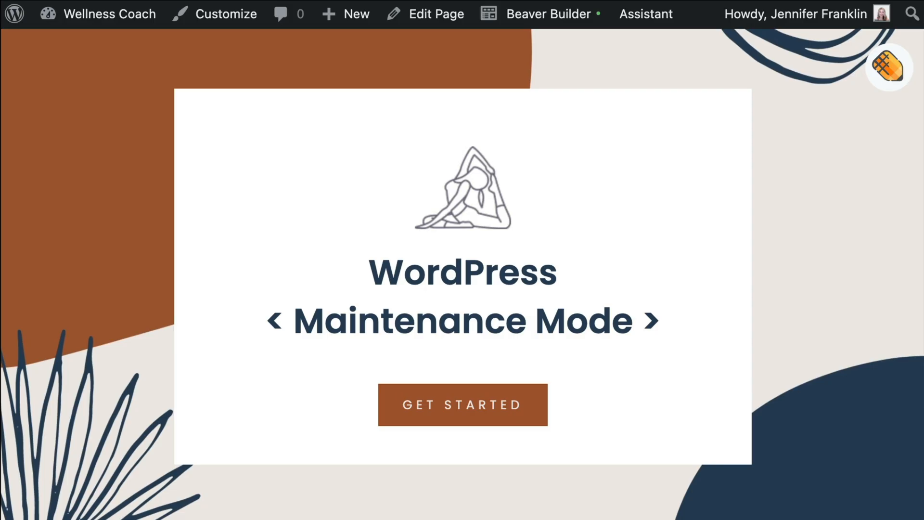
left_click(109, 14)
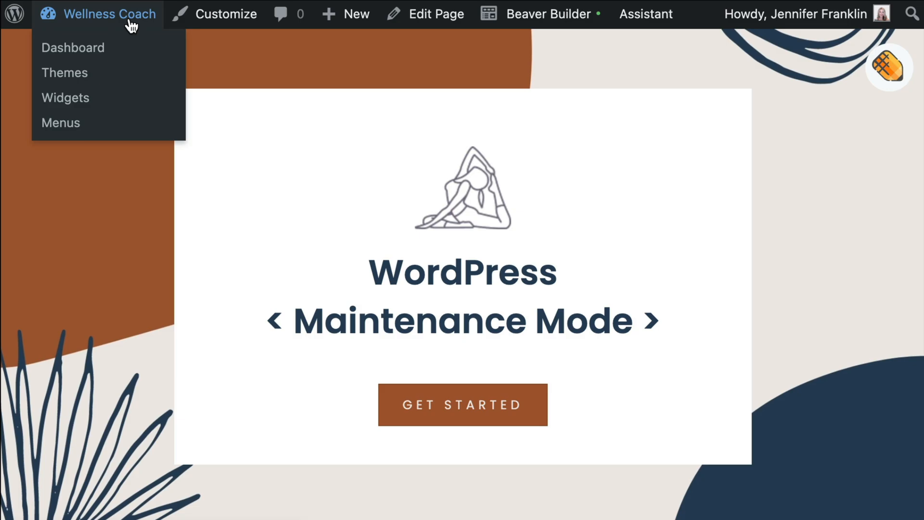
- Go to the Dashboard and open Plugins > Installed Plugins
left_click(73, 47)
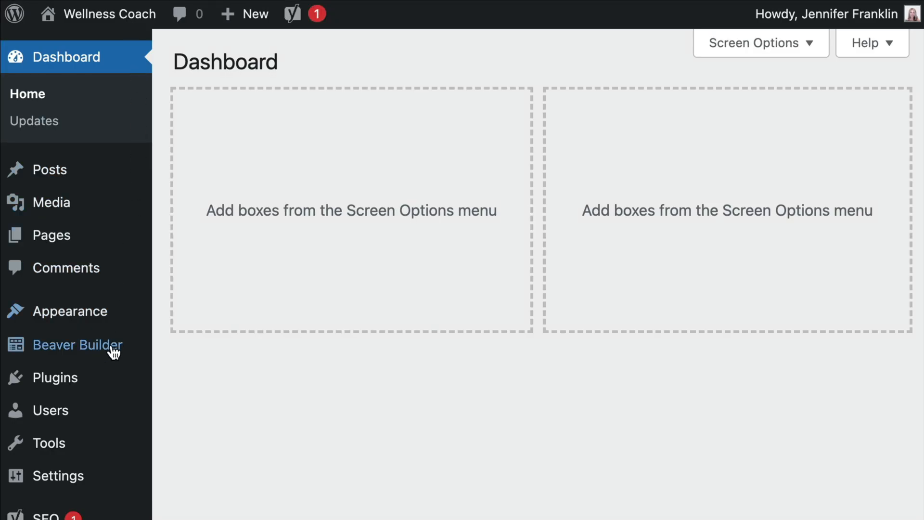
mouse_move(55, 377)
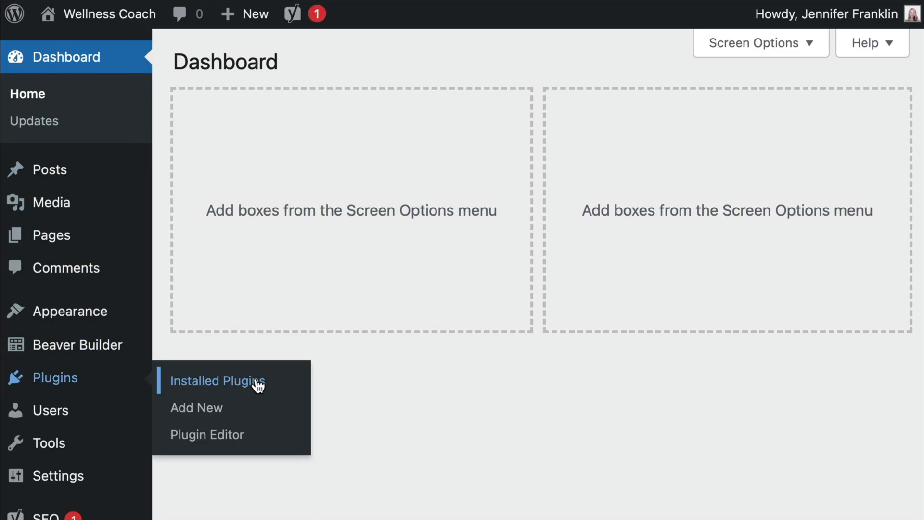
left_click(217, 381)
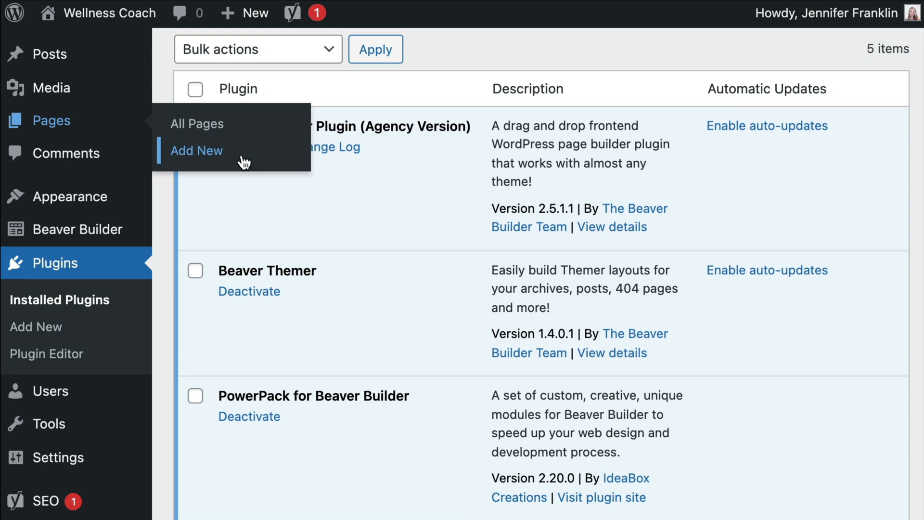
- Add a new page titled 'Maintenance Mode' and publish it
left_click(196, 150)
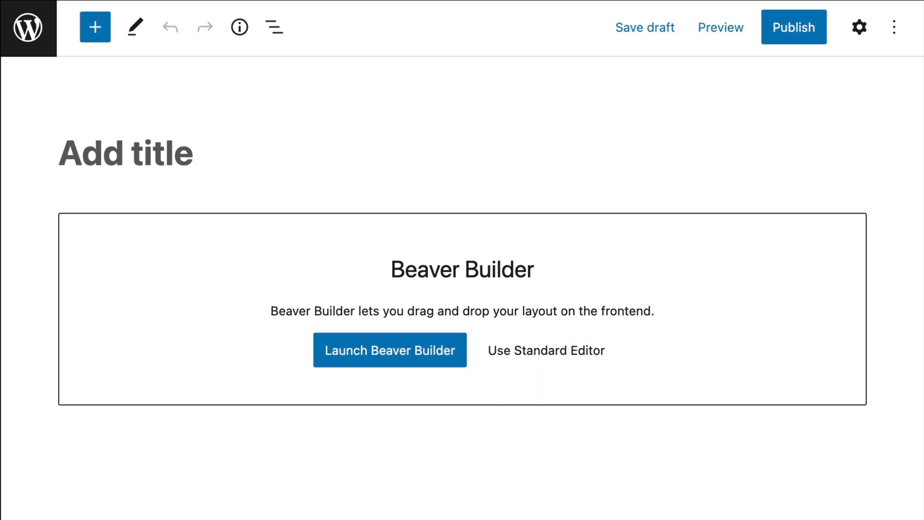
type("Maintenance")
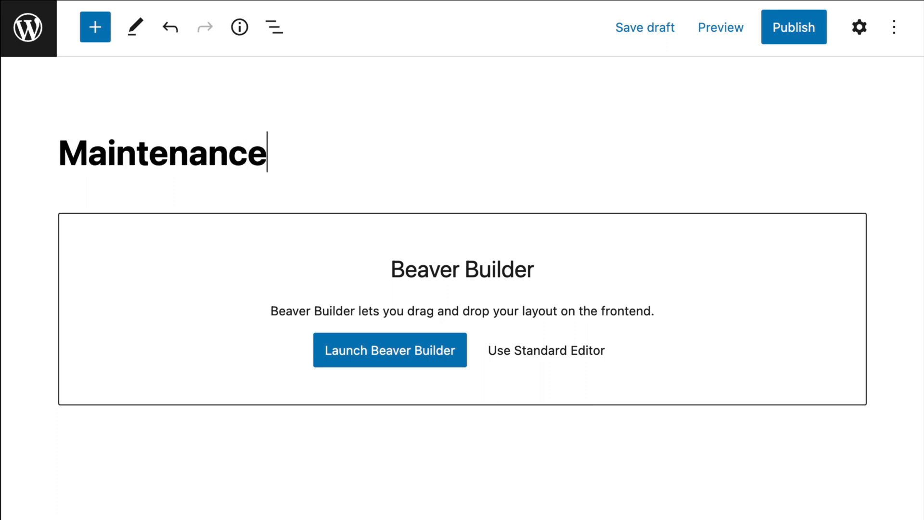
left_click(389, 350)
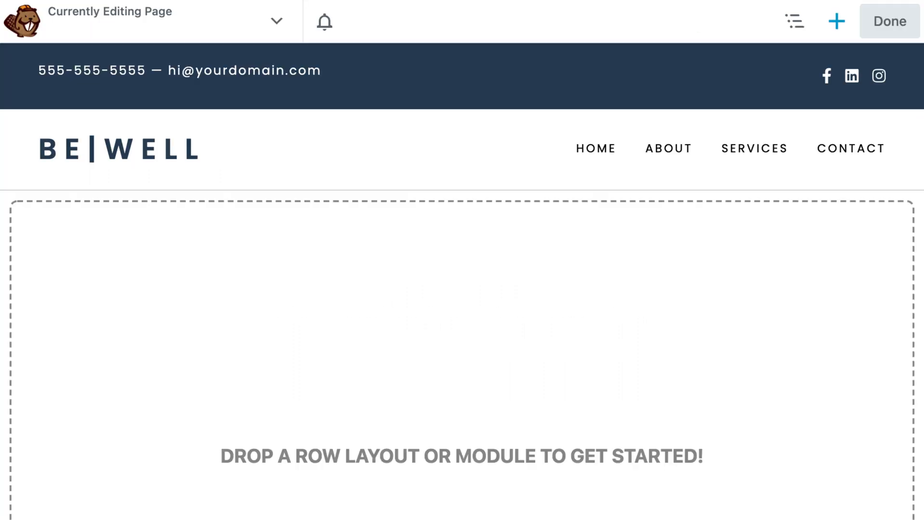
left_click(889, 21)
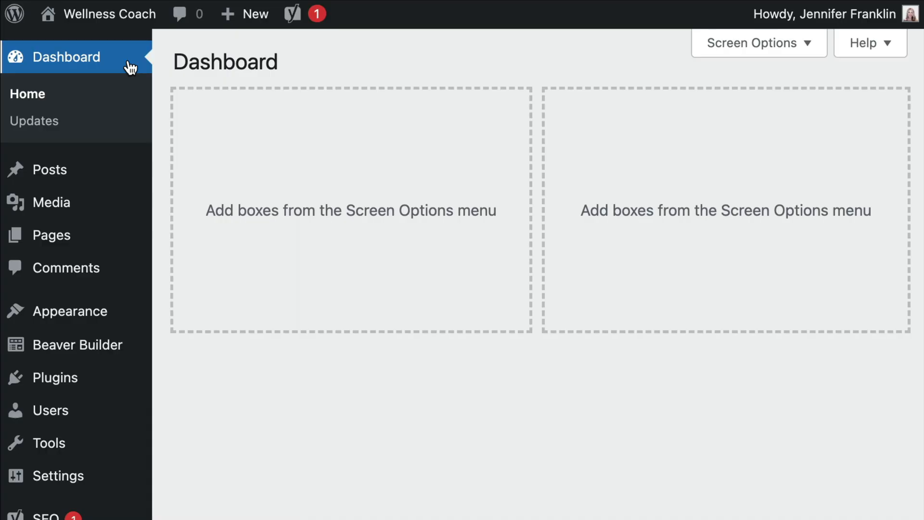
mouse_move(70, 310)
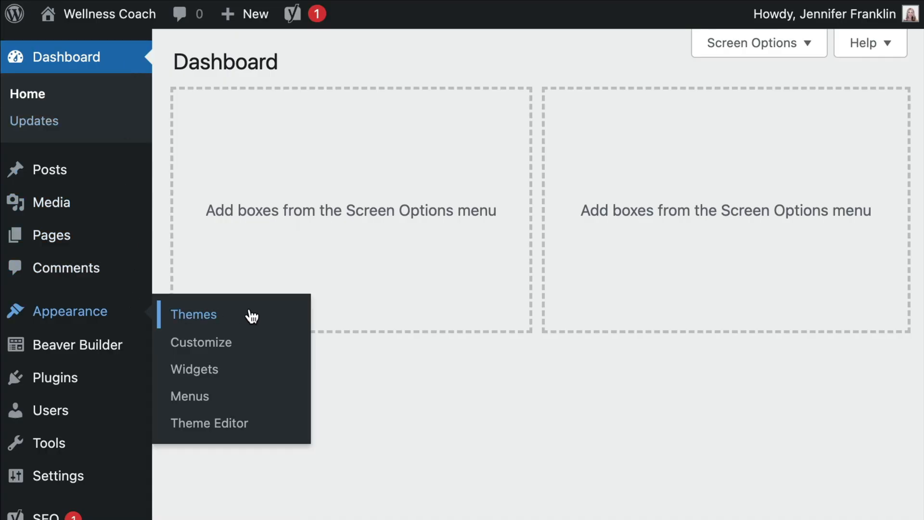
left_click(194, 314)
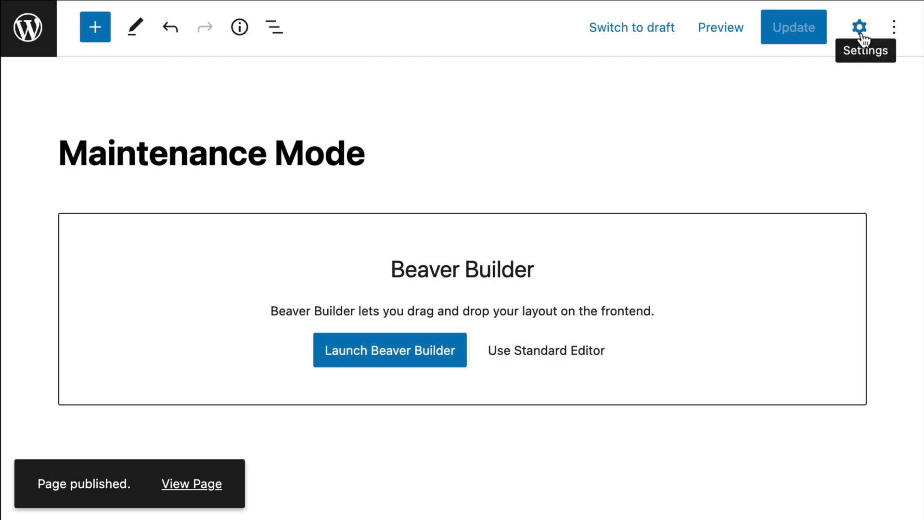
- Review the Maintenance Mode page's Page tab and Template settings, then publish and confirm
left_click(859, 27)
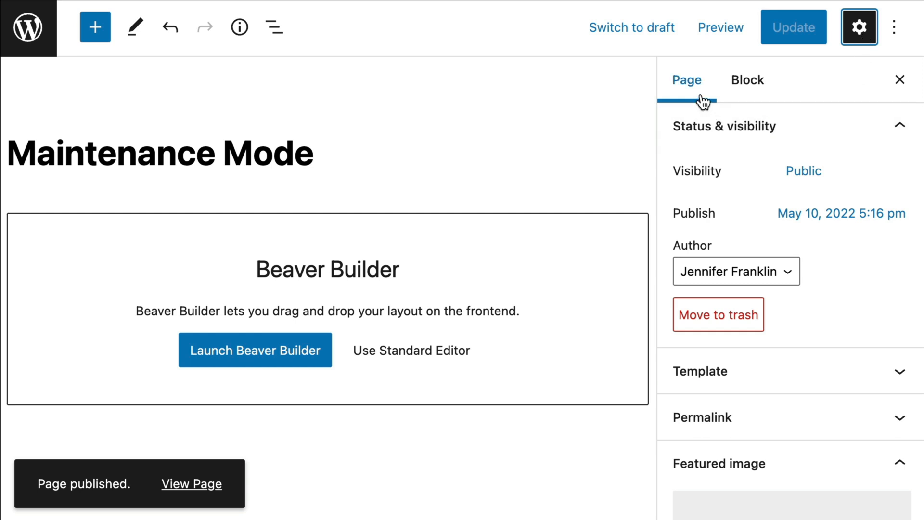
left_click(686, 79)
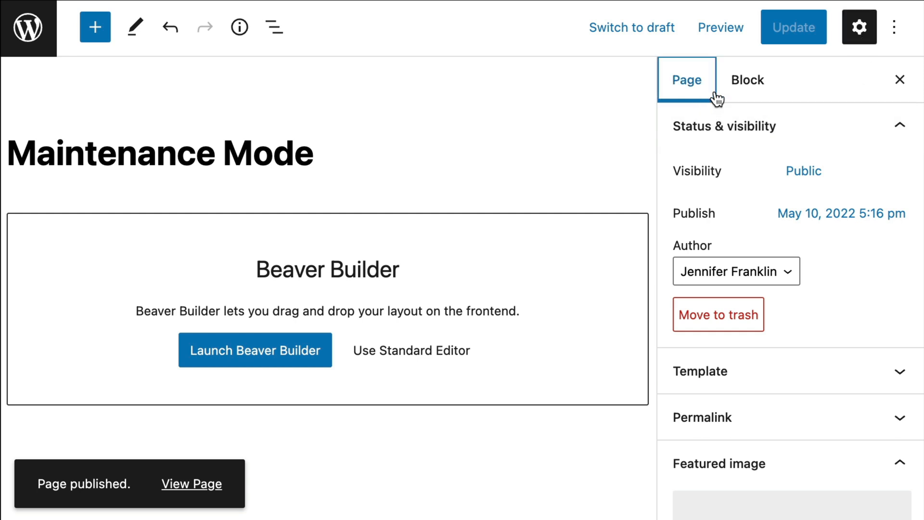
left_click(700, 371)
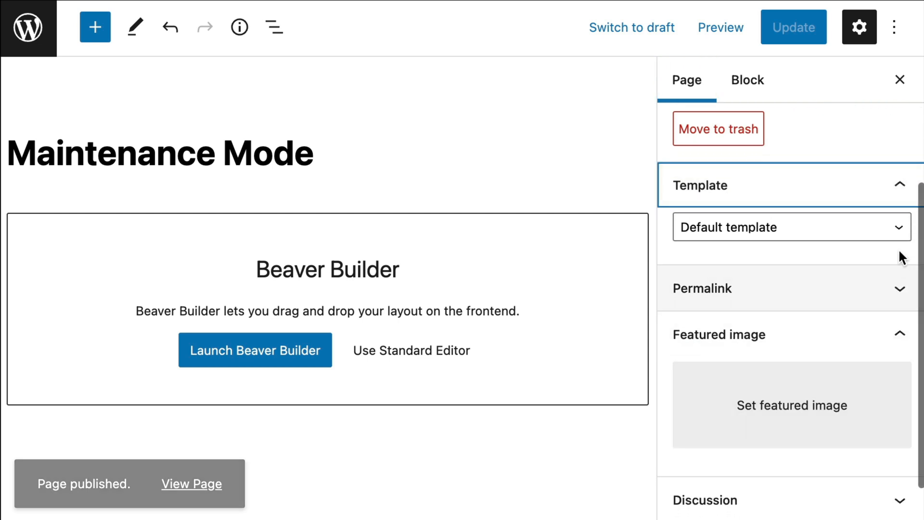
left_click(791, 227)
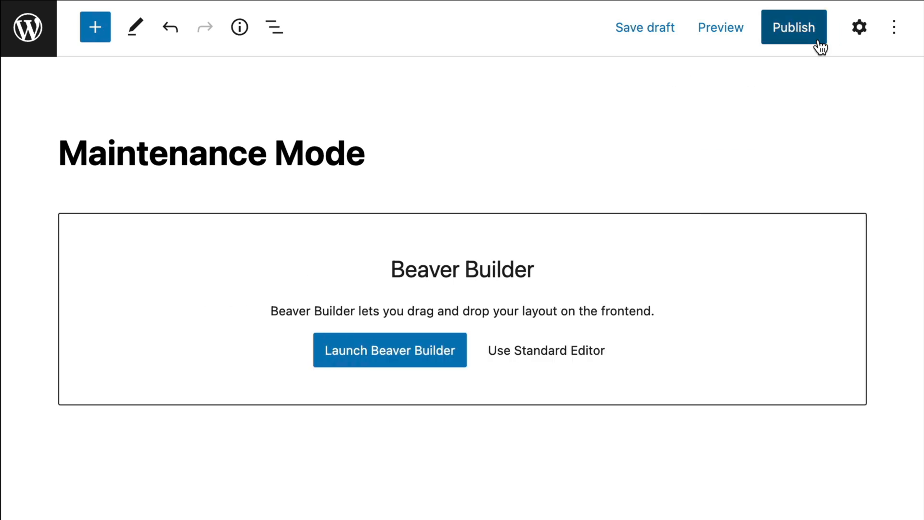
left_click(792, 27)
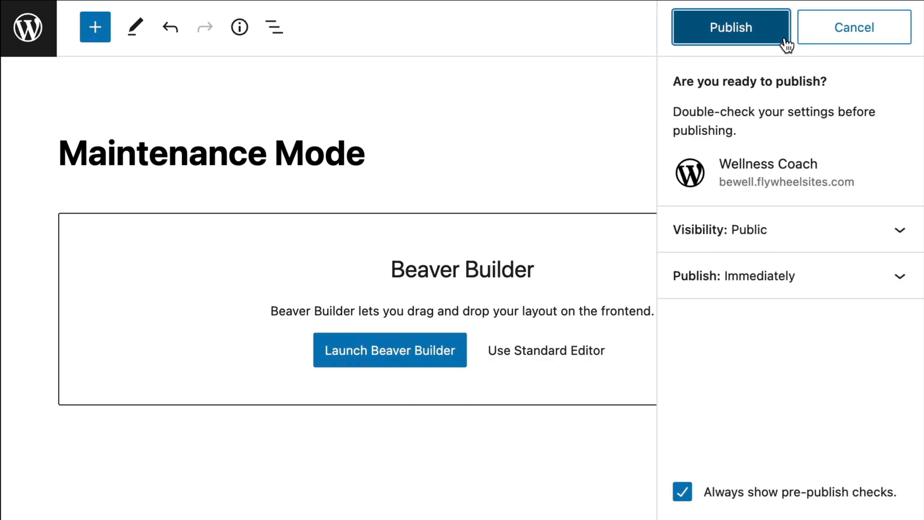
left_click(730, 27)
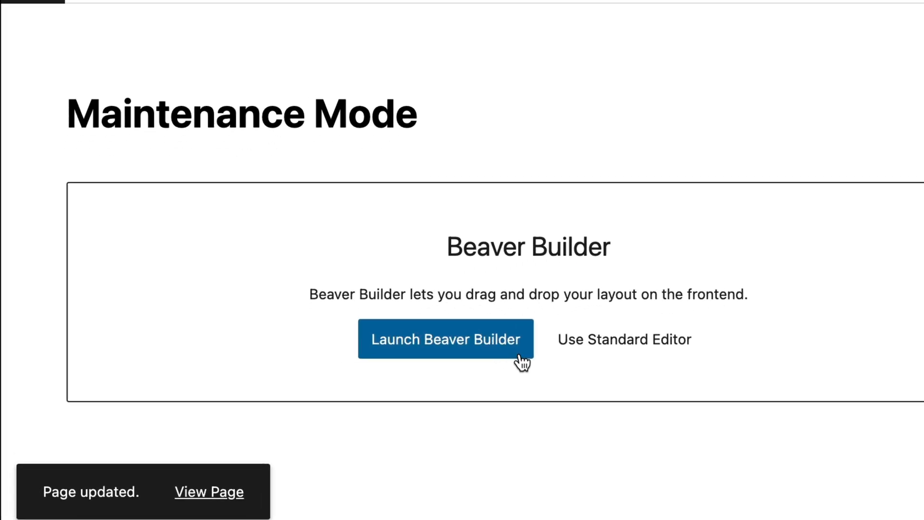
- Launch Beaver Builder and apply a Landing Pages template to the Maintenance Mode page
left_click(444, 339)
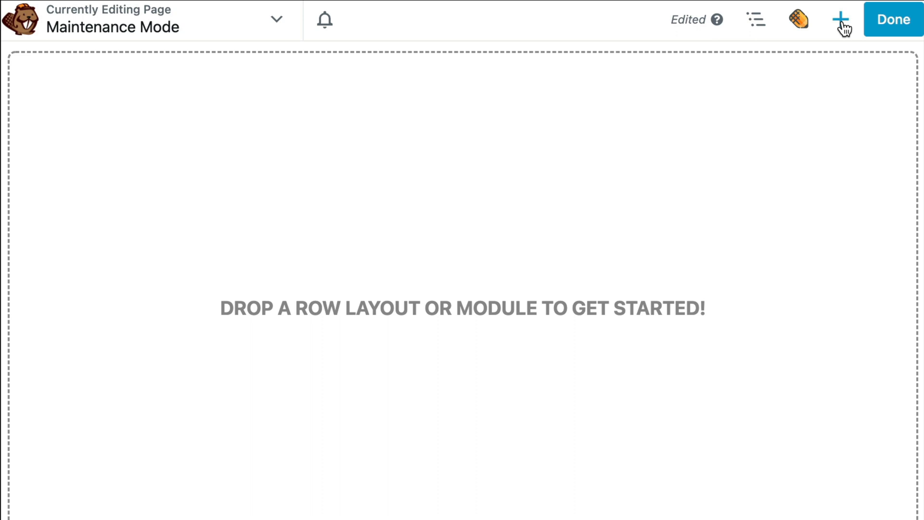
left_click(843, 19)
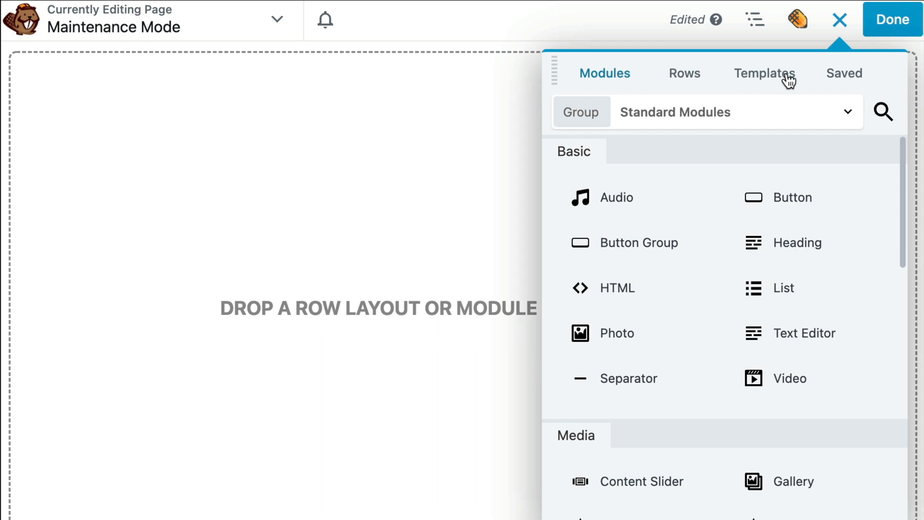
left_click(765, 73)
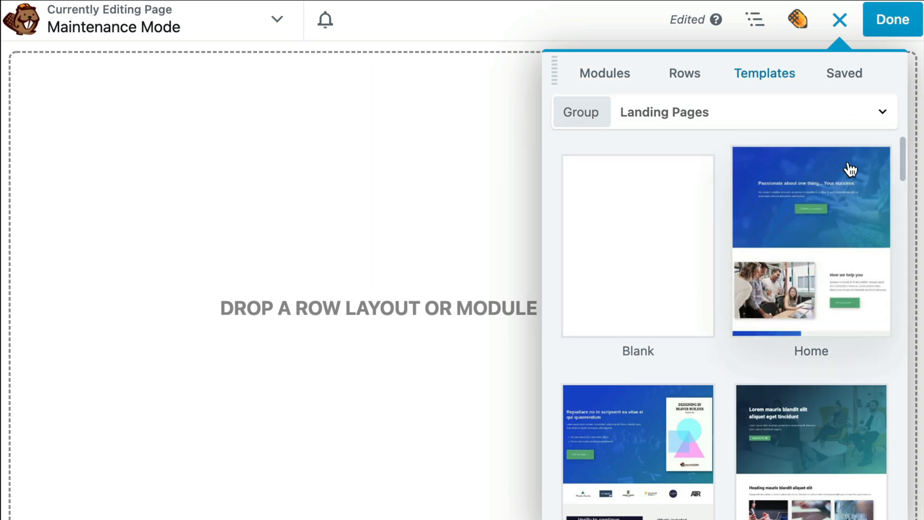
scroll("down", 3)
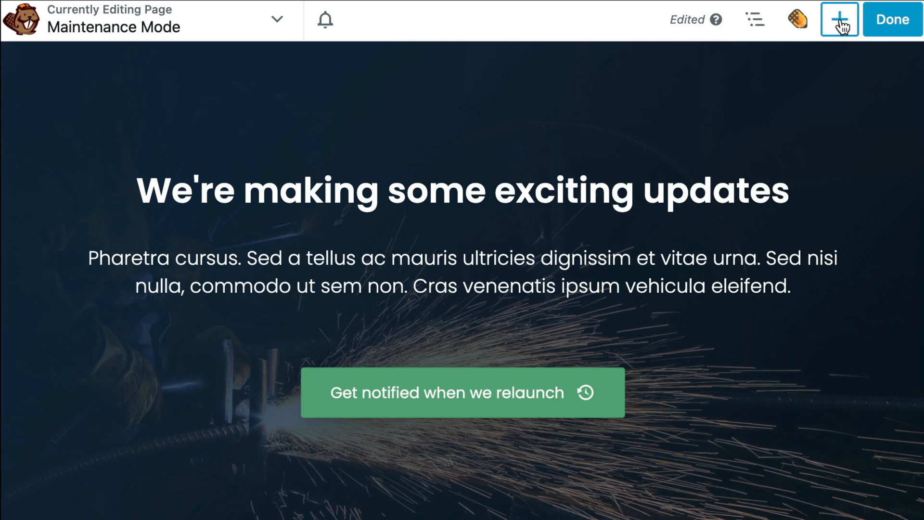
left_click(839, 19)
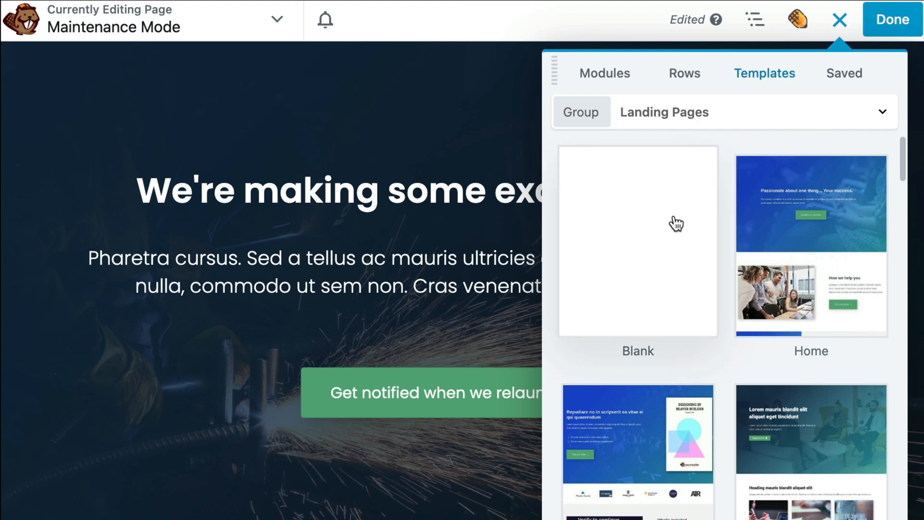
left_click(637, 242)
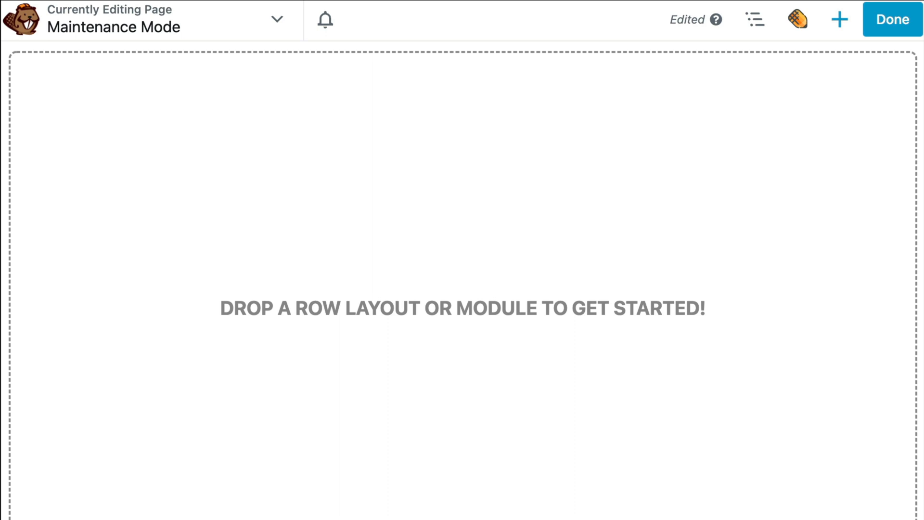
mouse_move(839, 20)
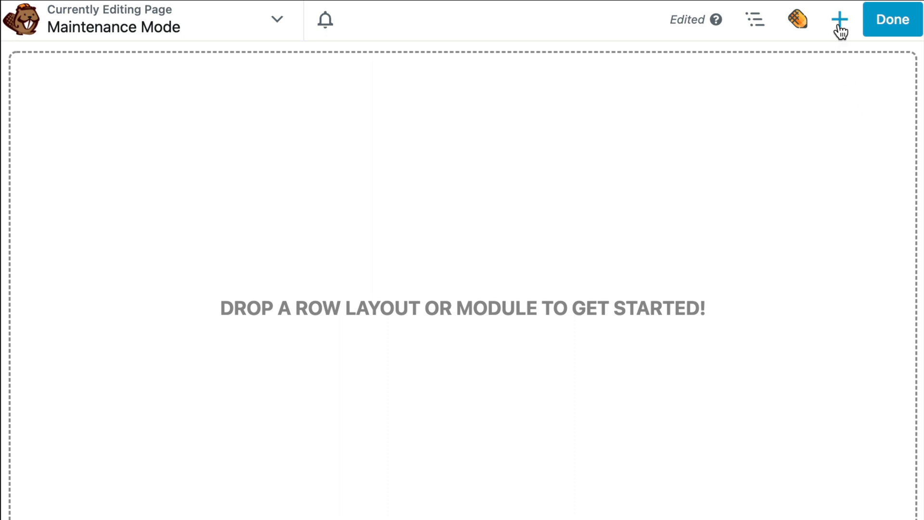
left_click(838, 19)
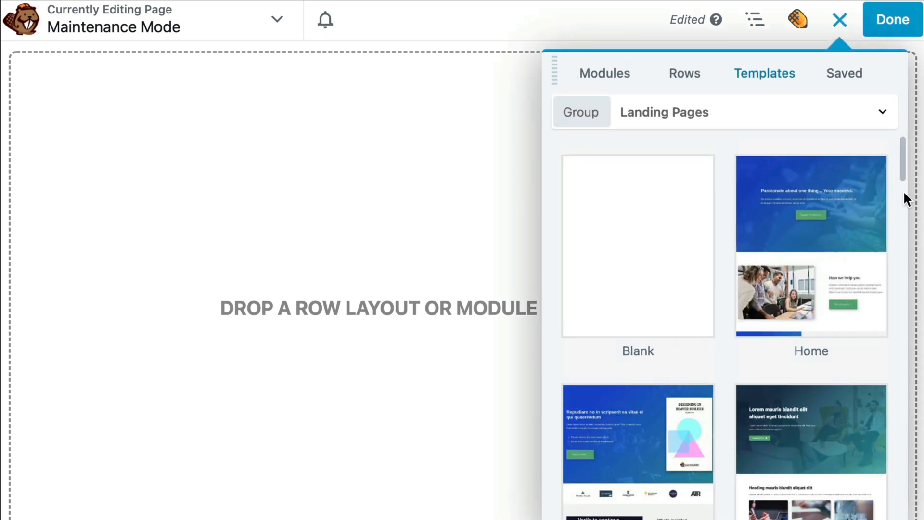
scroll("down", 3)
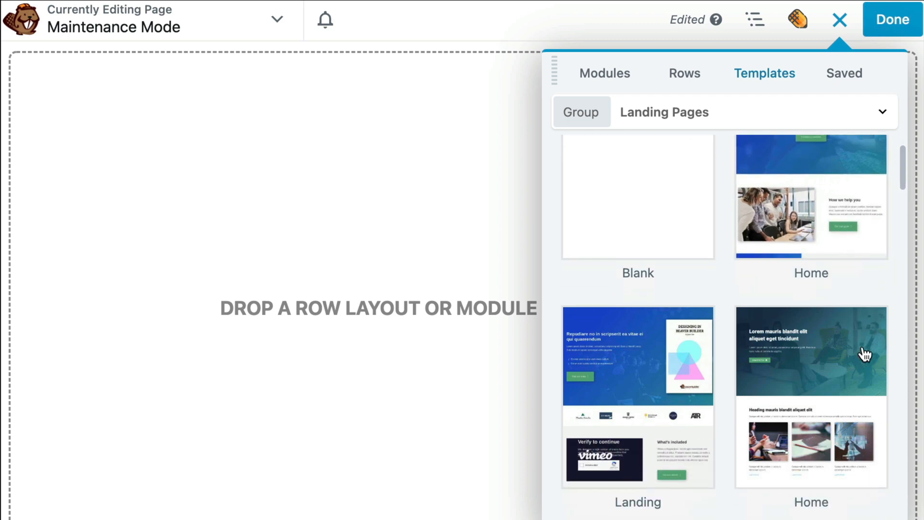
scroll("down", 3)
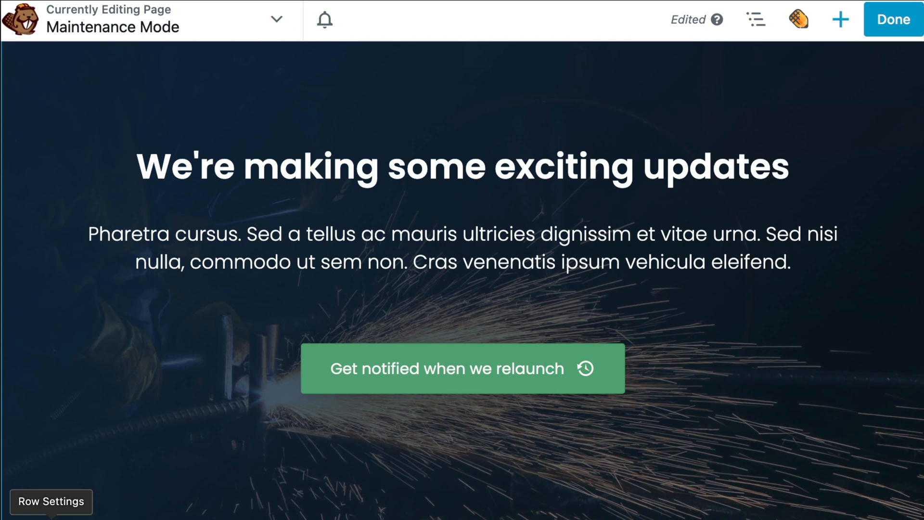
- Remove the sparks background photo in the main row's settings
left_click(51, 502)
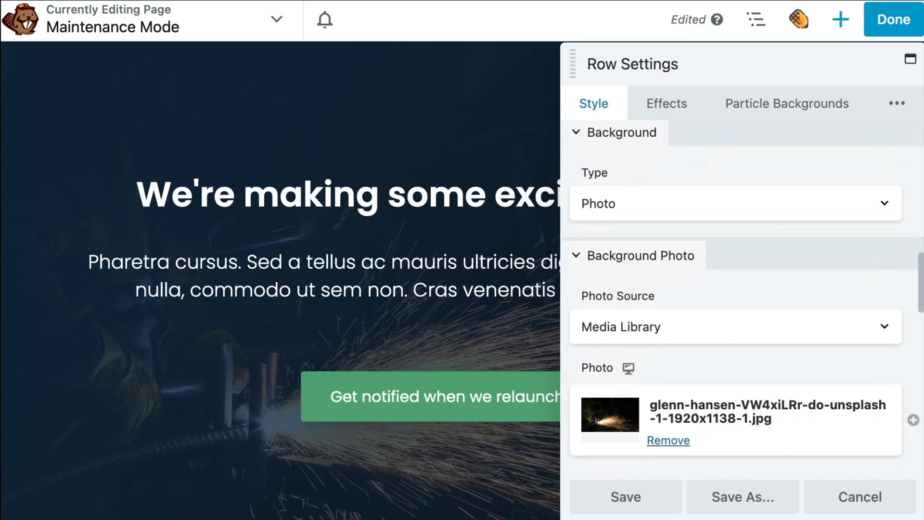
left_click(667, 440)
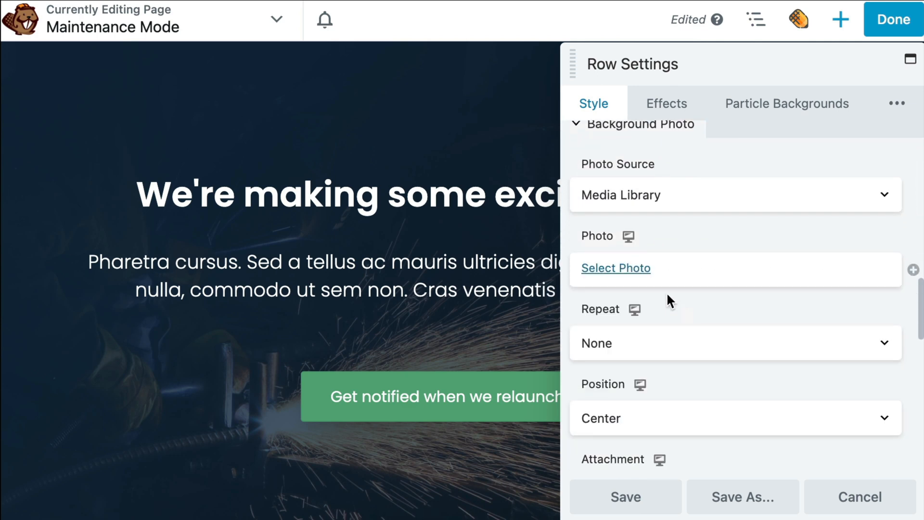
- Choose the yoga meditation photo from the Media Library as the row background
left_click(616, 268)
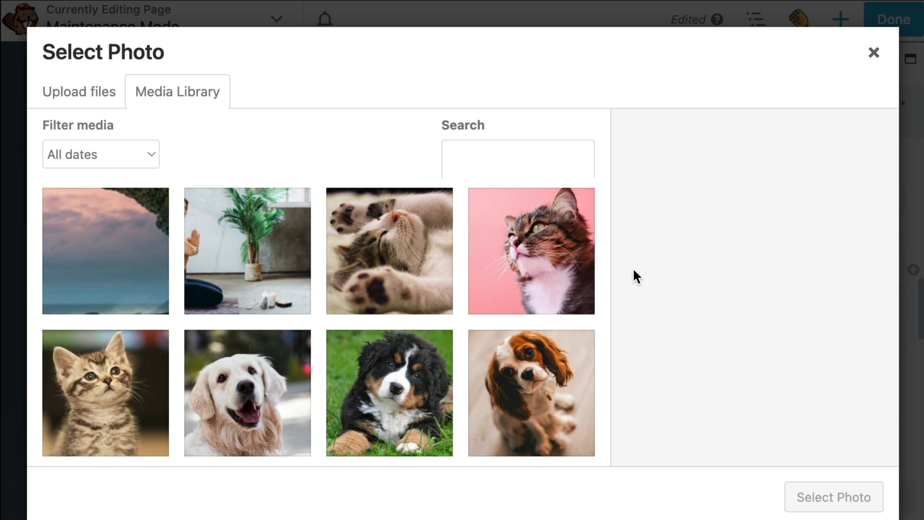
left_click(247, 250)
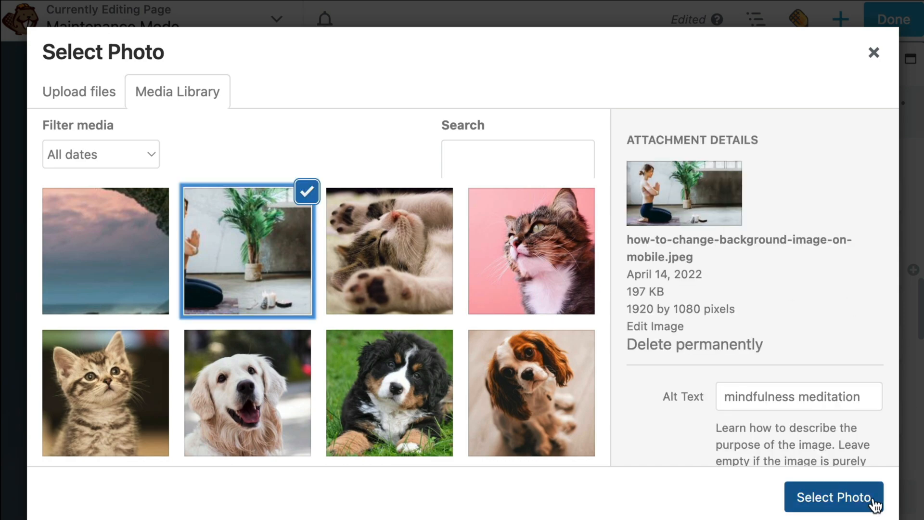
left_click(833, 497)
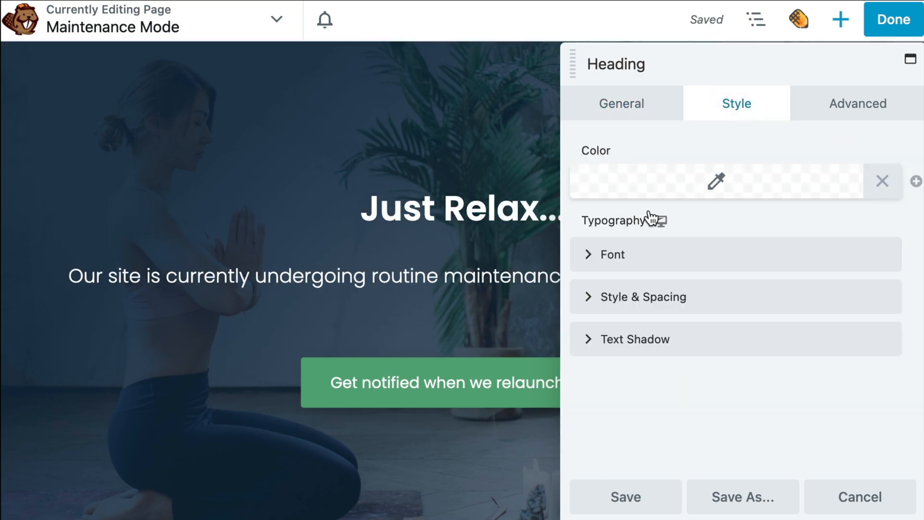
- Save the column settings and set the relaunch button's alignment to left
left_click(613, 254)
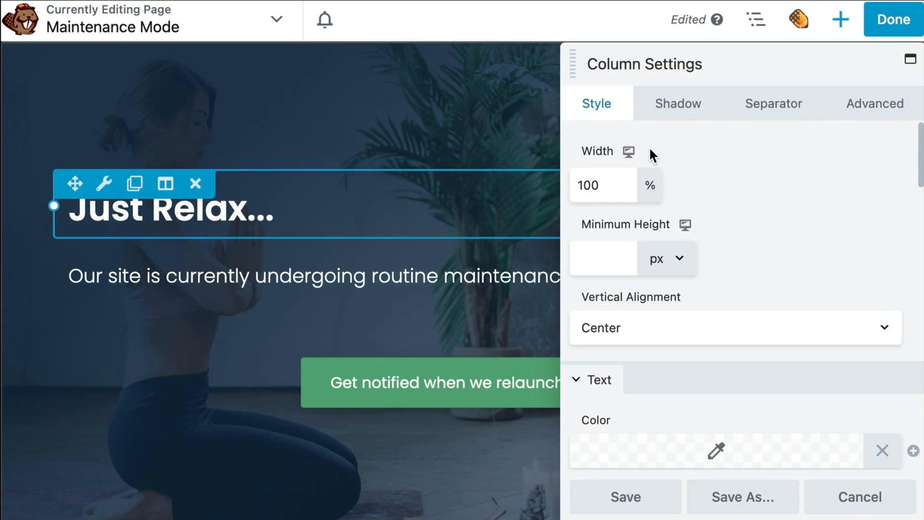
left_click(625, 496)
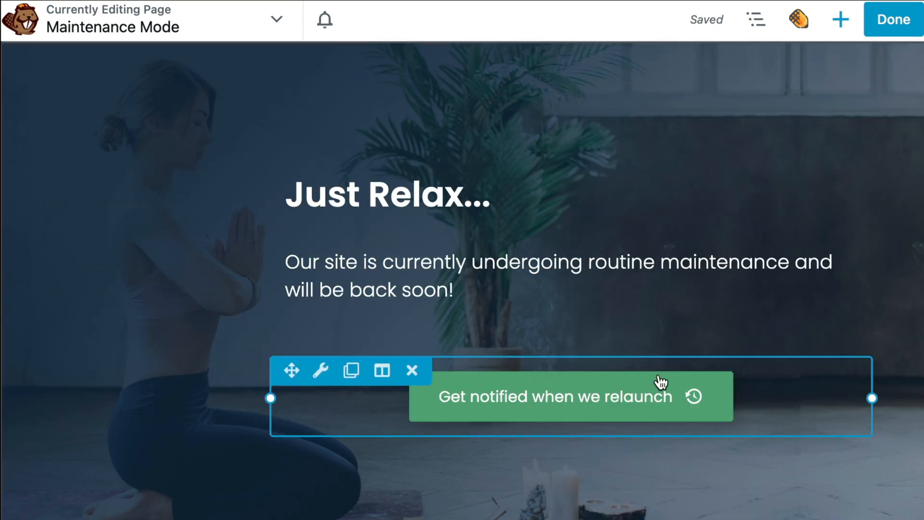
left_click(321, 370)
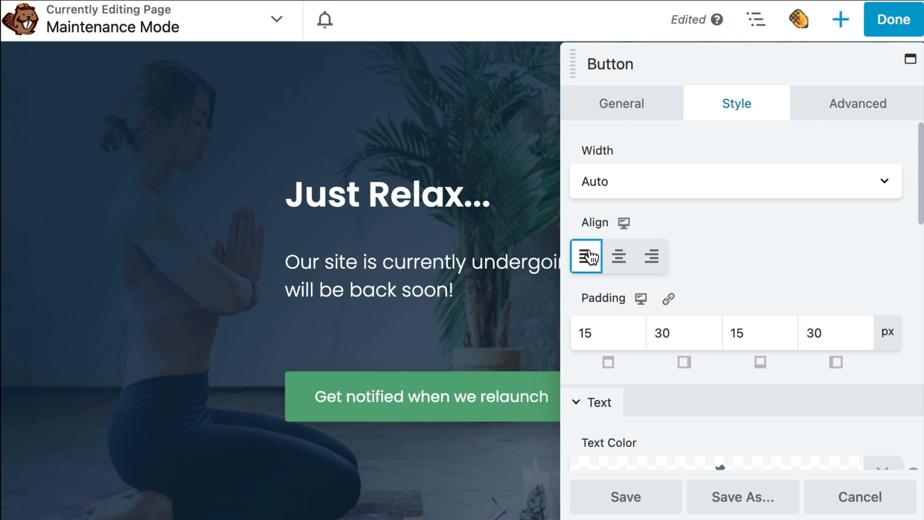
left_click(891, 19)
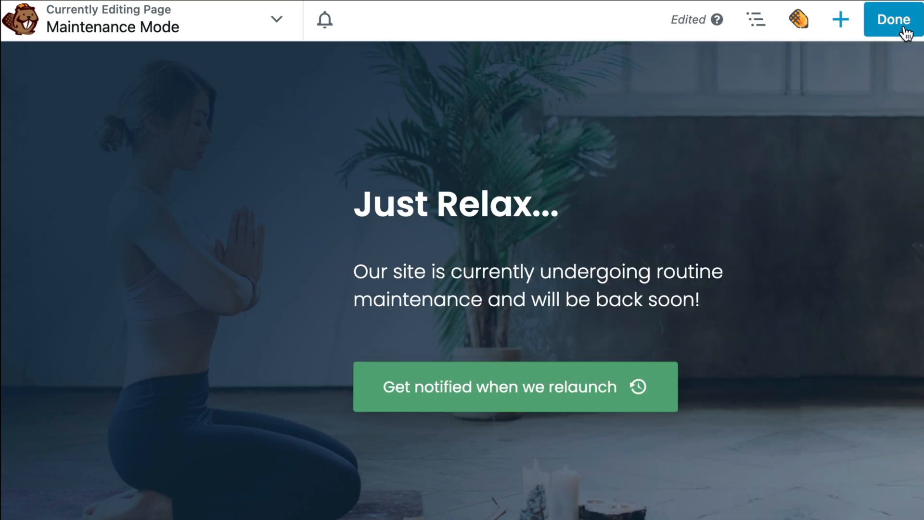
- Finish editing the Maintenance Mode page and leave Beaver Builder
left_click(892, 19)
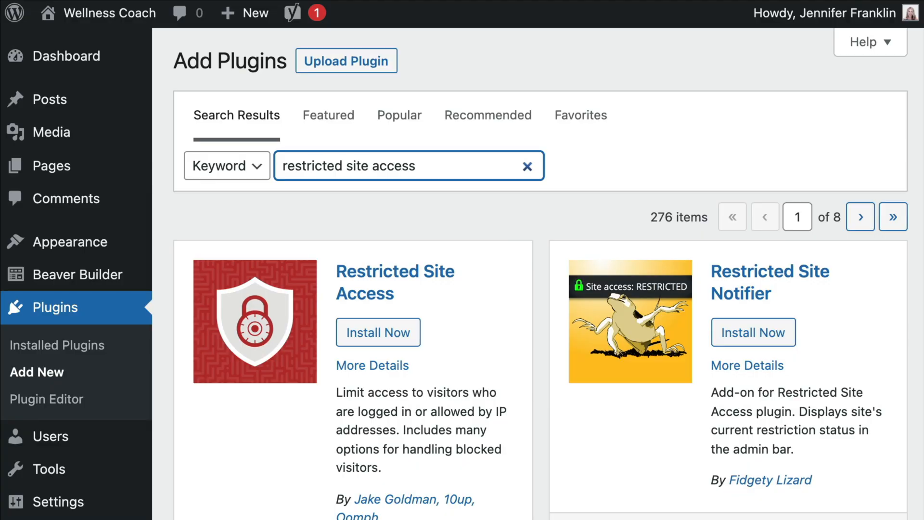
scroll("down", 3)
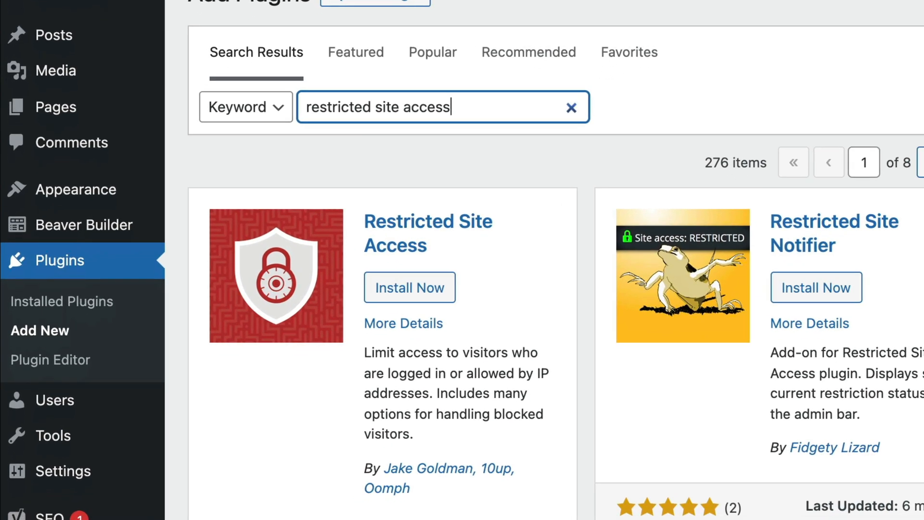
scroll("down", 3)
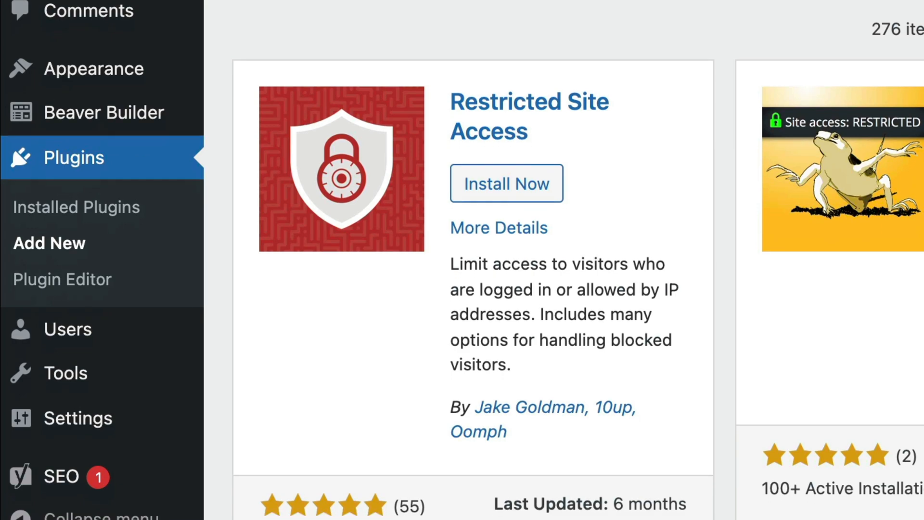
scroll("down", 3)
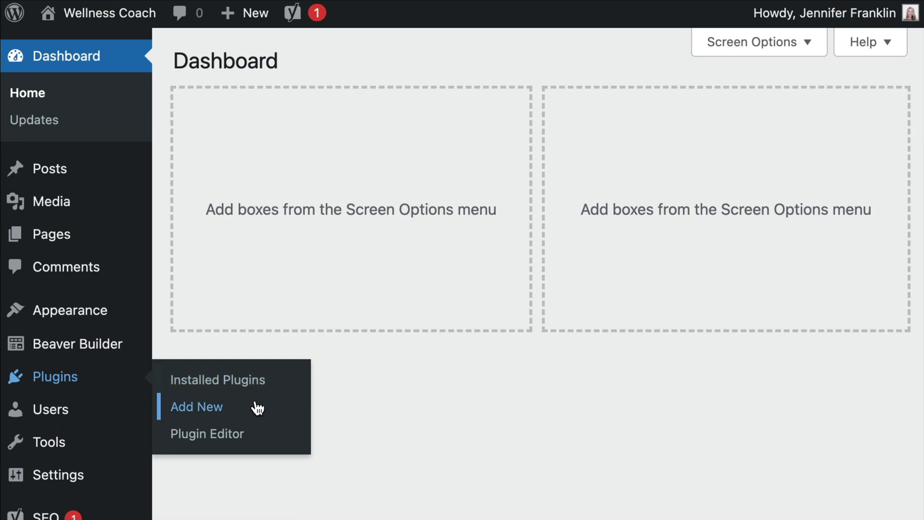
- Install Restricted Site Access from Plugins > Add New and activate it
left_click(196, 406)
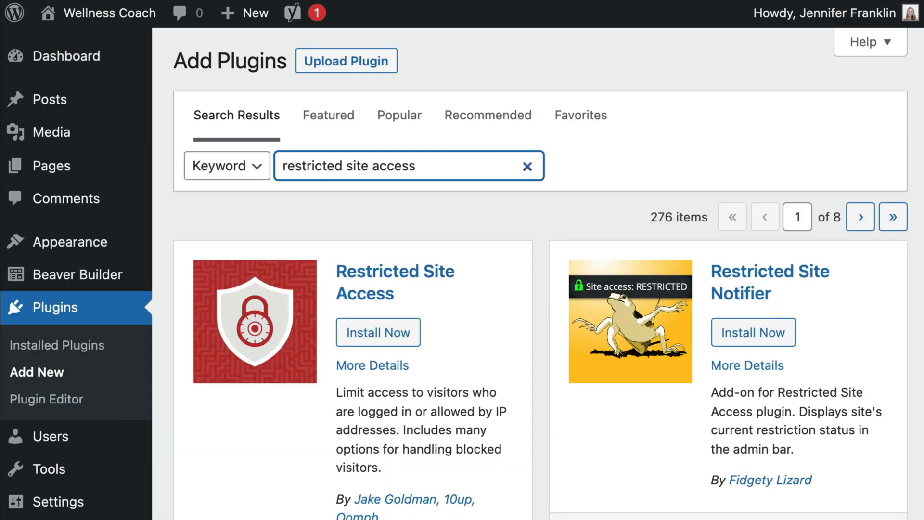
scroll("down", 3)
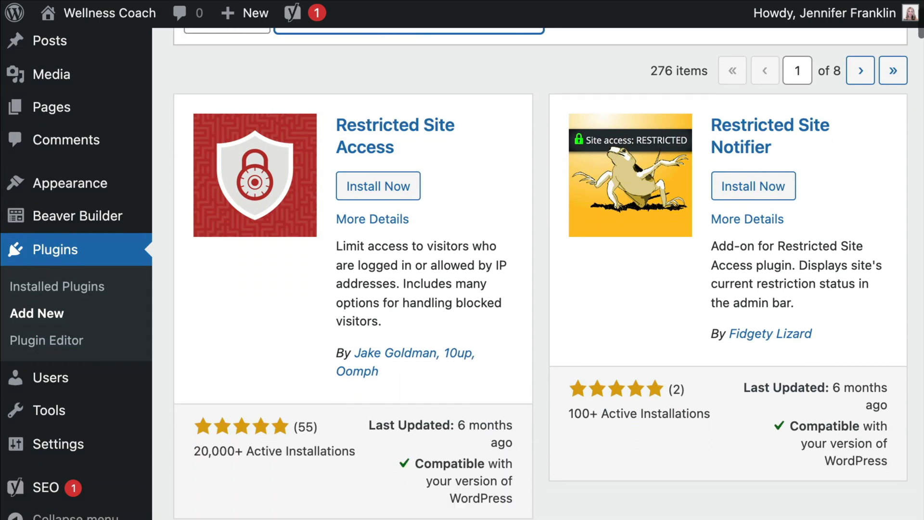
left_click(378, 186)
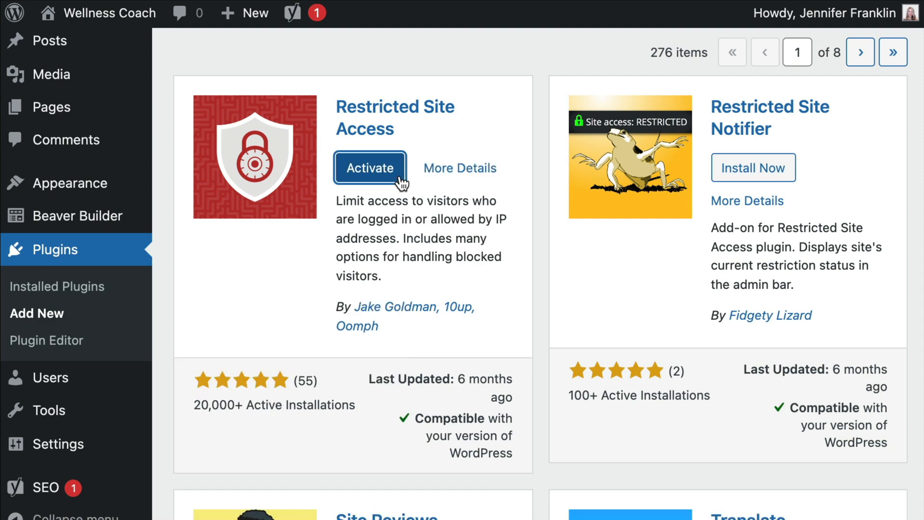
left_click(370, 168)
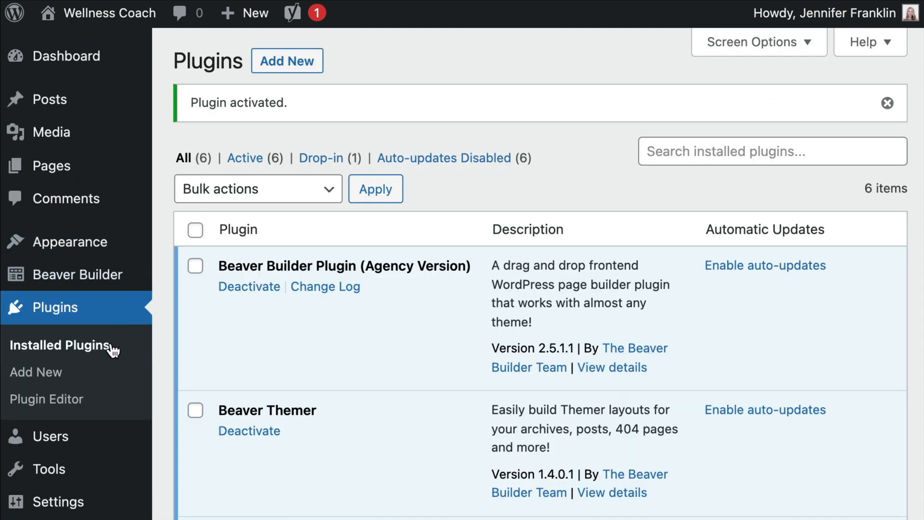
mouse_move(58, 502)
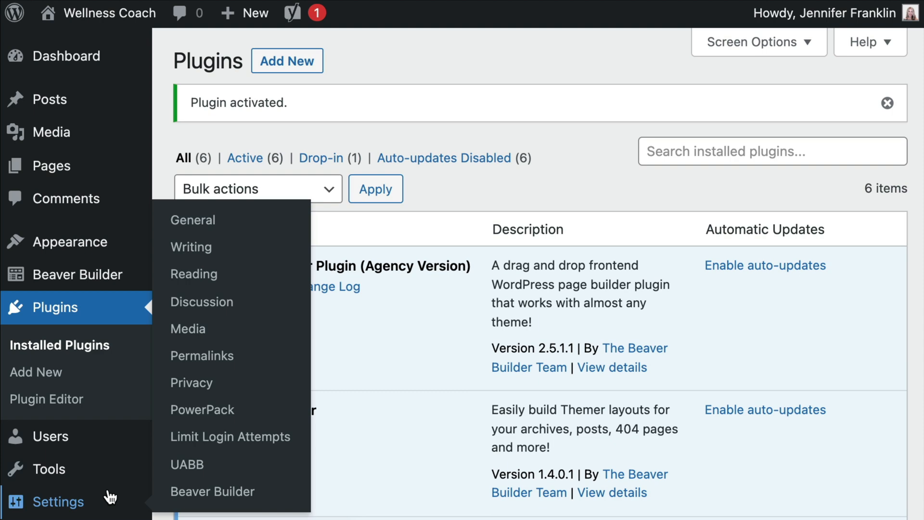
mouse_move(240, 279)
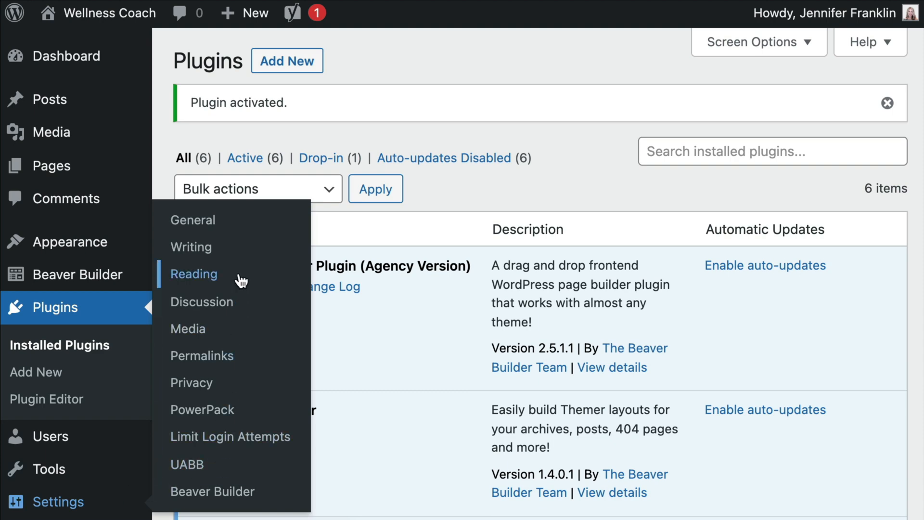
- Open Settings > Reading and scroll to the Site visibility and restricted visitor options
left_click(194, 273)
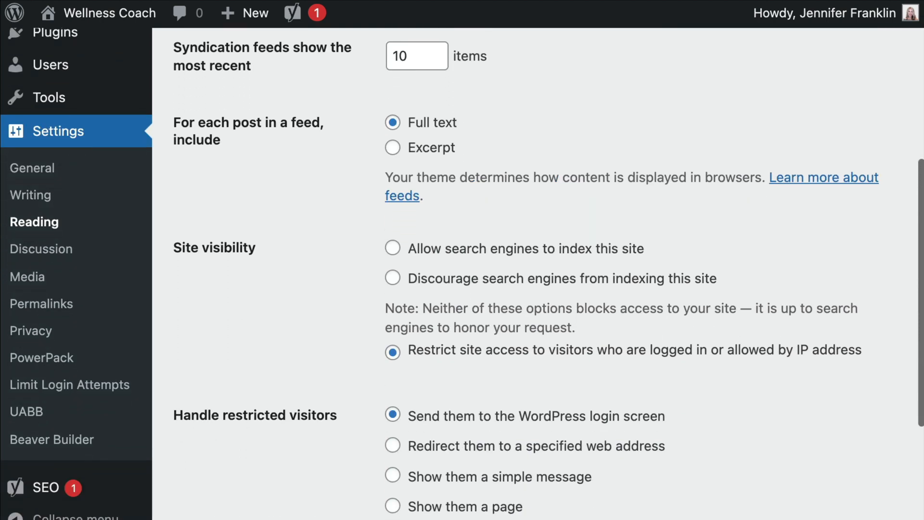
scroll("down", 3)
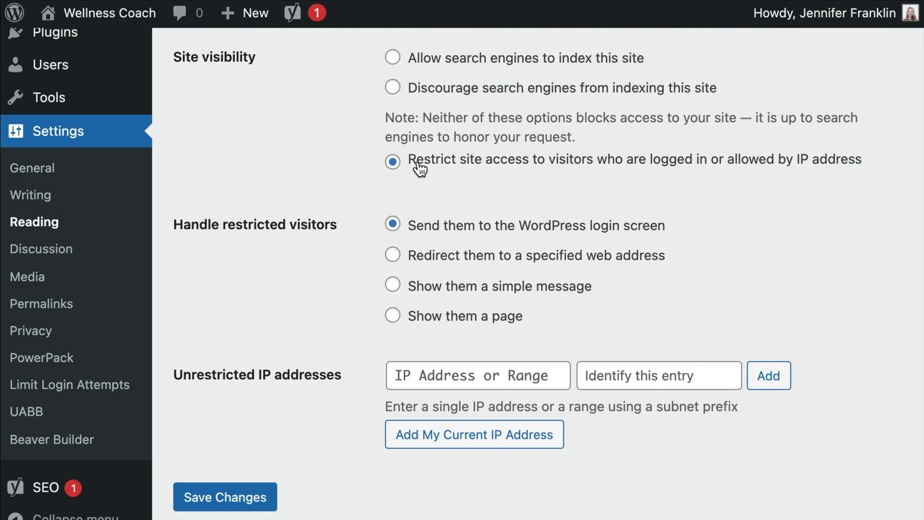
scroll("down", 3)
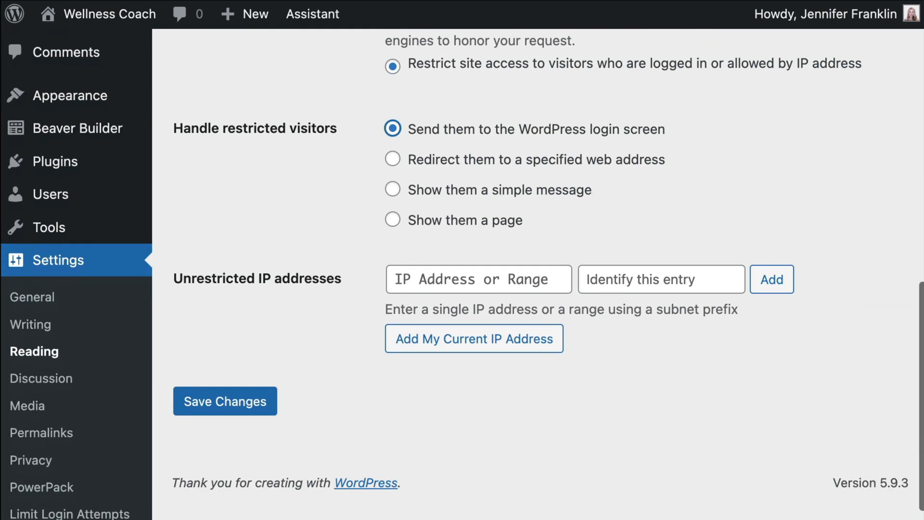
scroll("down", 3)
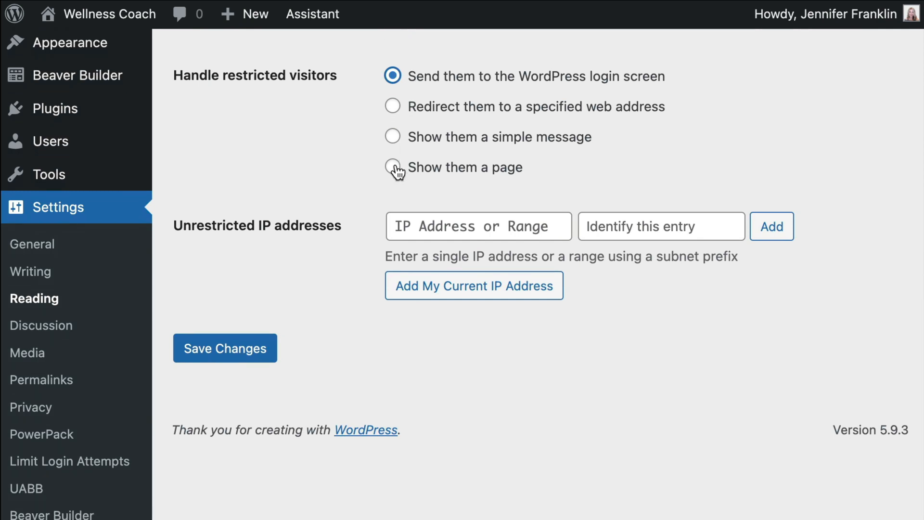
- Show restricted visitors the Maintenance Mode page as their notice page, and save
left_click(392, 167)
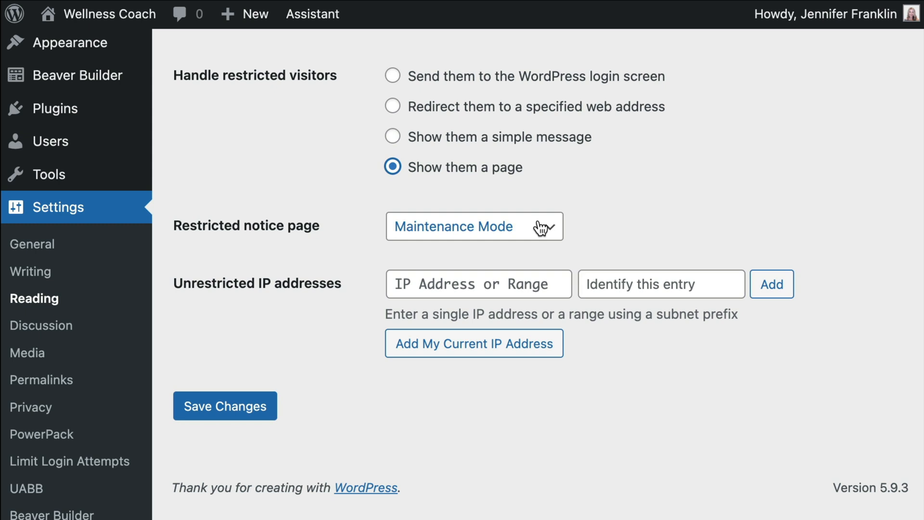
left_click(475, 226)
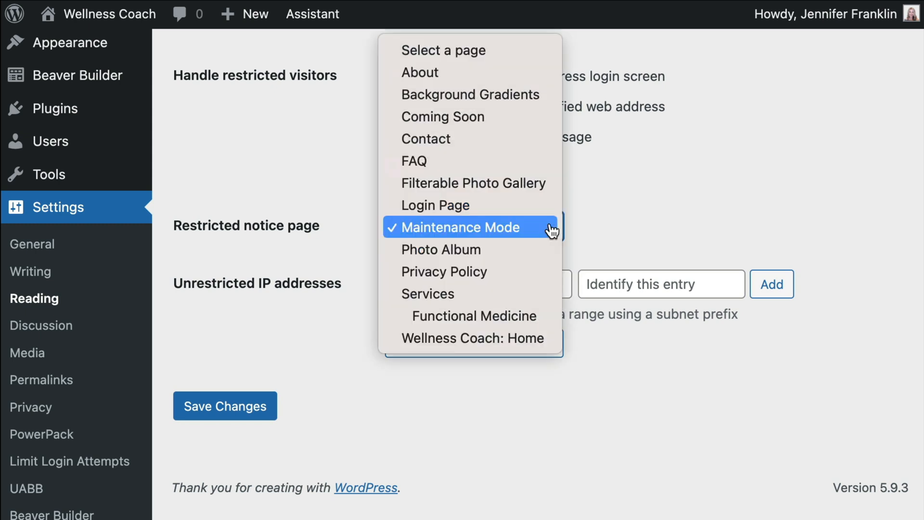
mouse_move(533, 237)
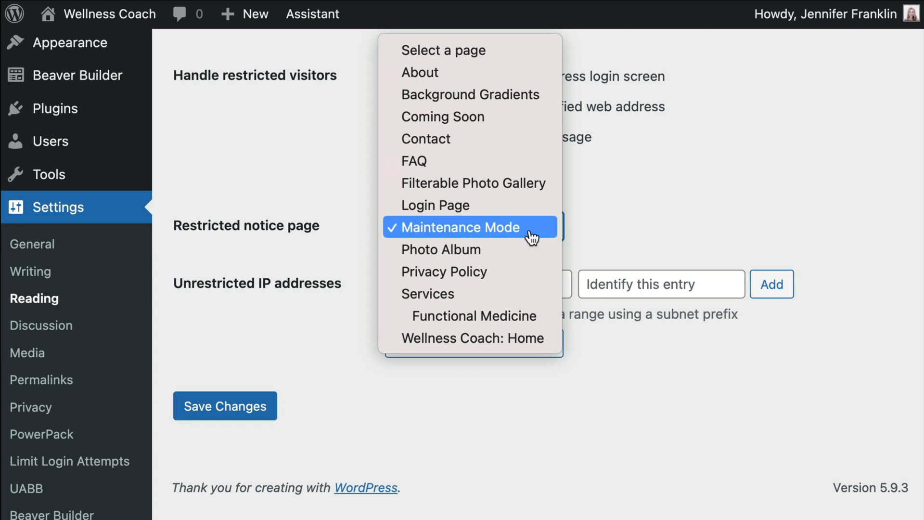
left_click(469, 227)
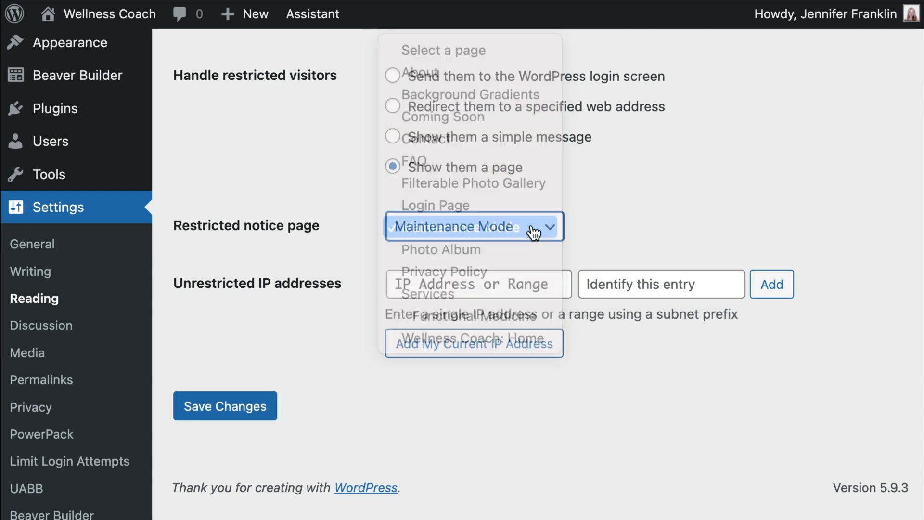
left_click(473, 226)
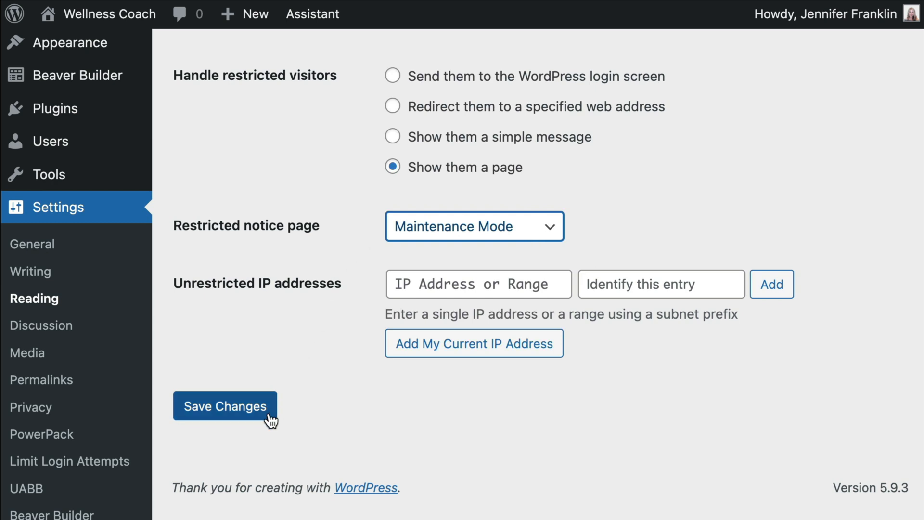
left_click(225, 406)
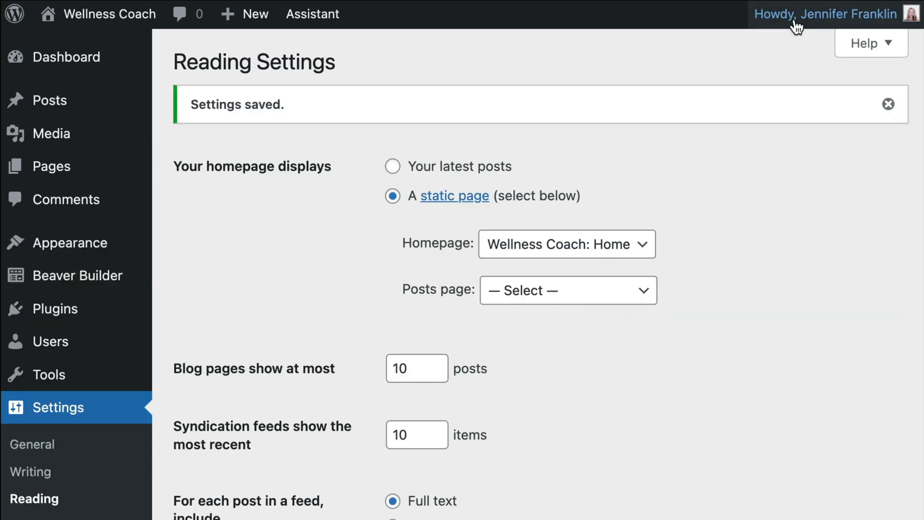
- Log out through the Howdy account menu in the admin bar
left_click(825, 14)
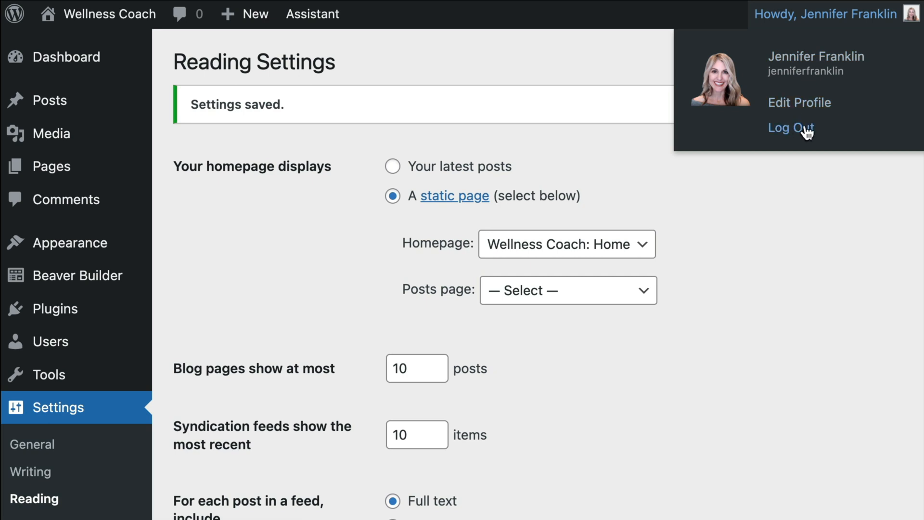
left_click(789, 128)
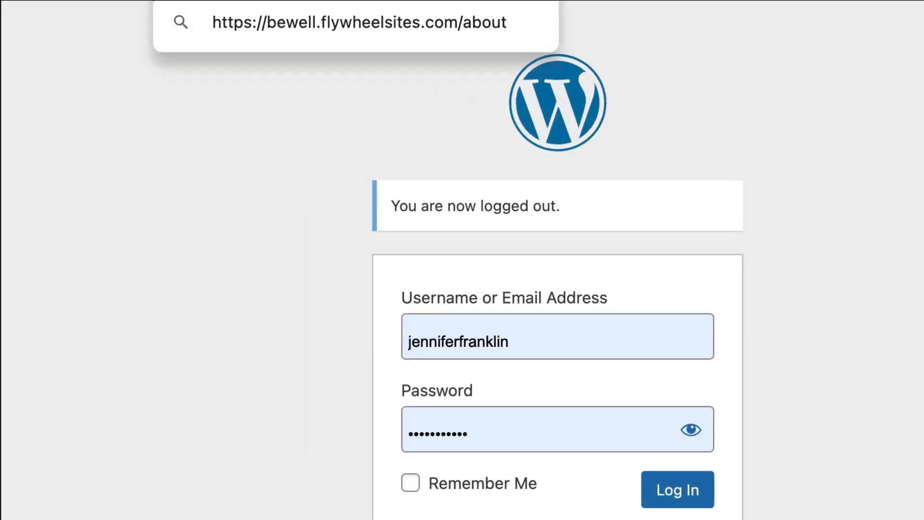